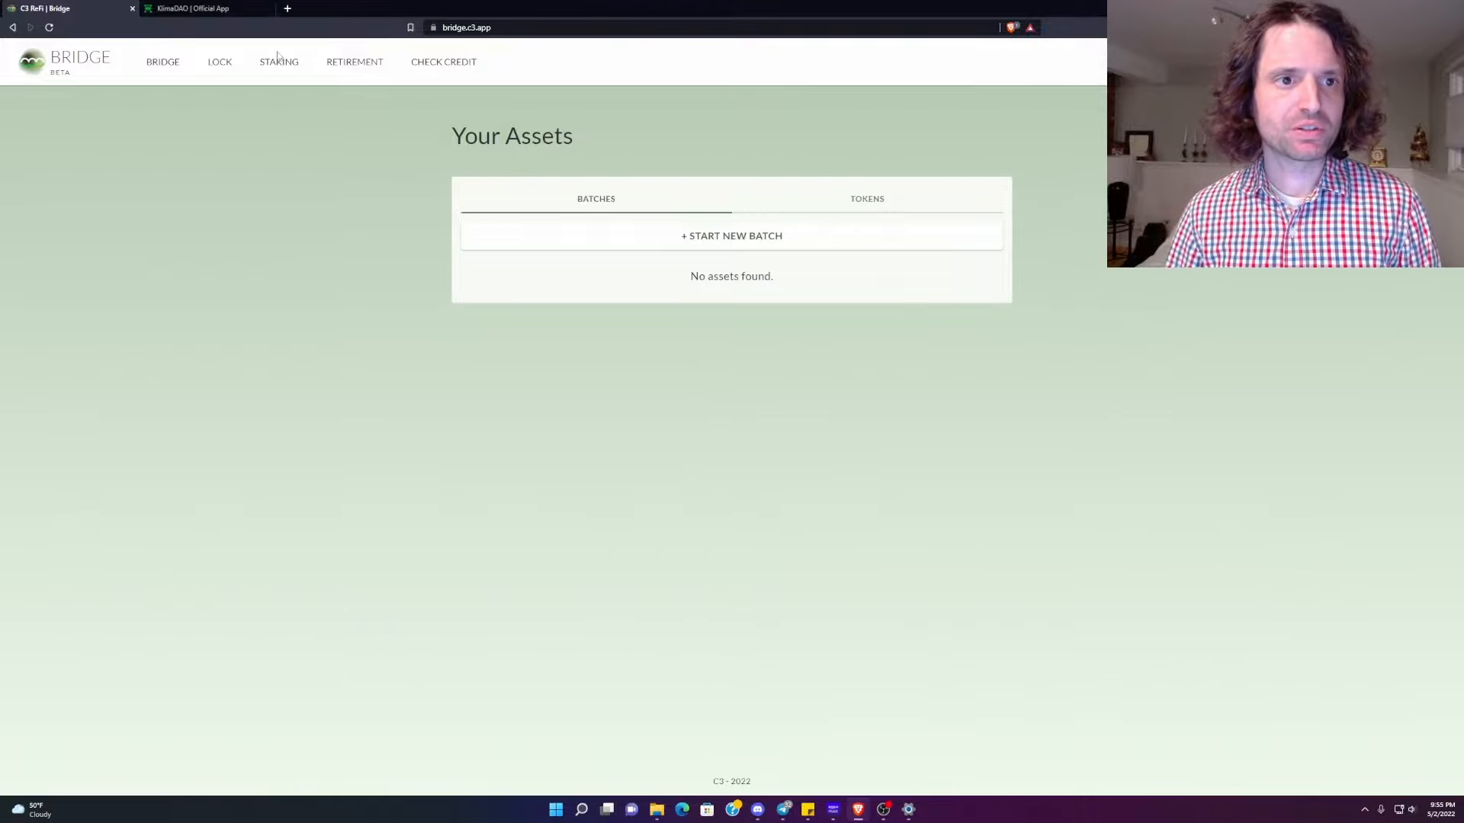
Go to the Staking Overview page with the wsKLIMA gauge and Earnings panel
click(277, 61)
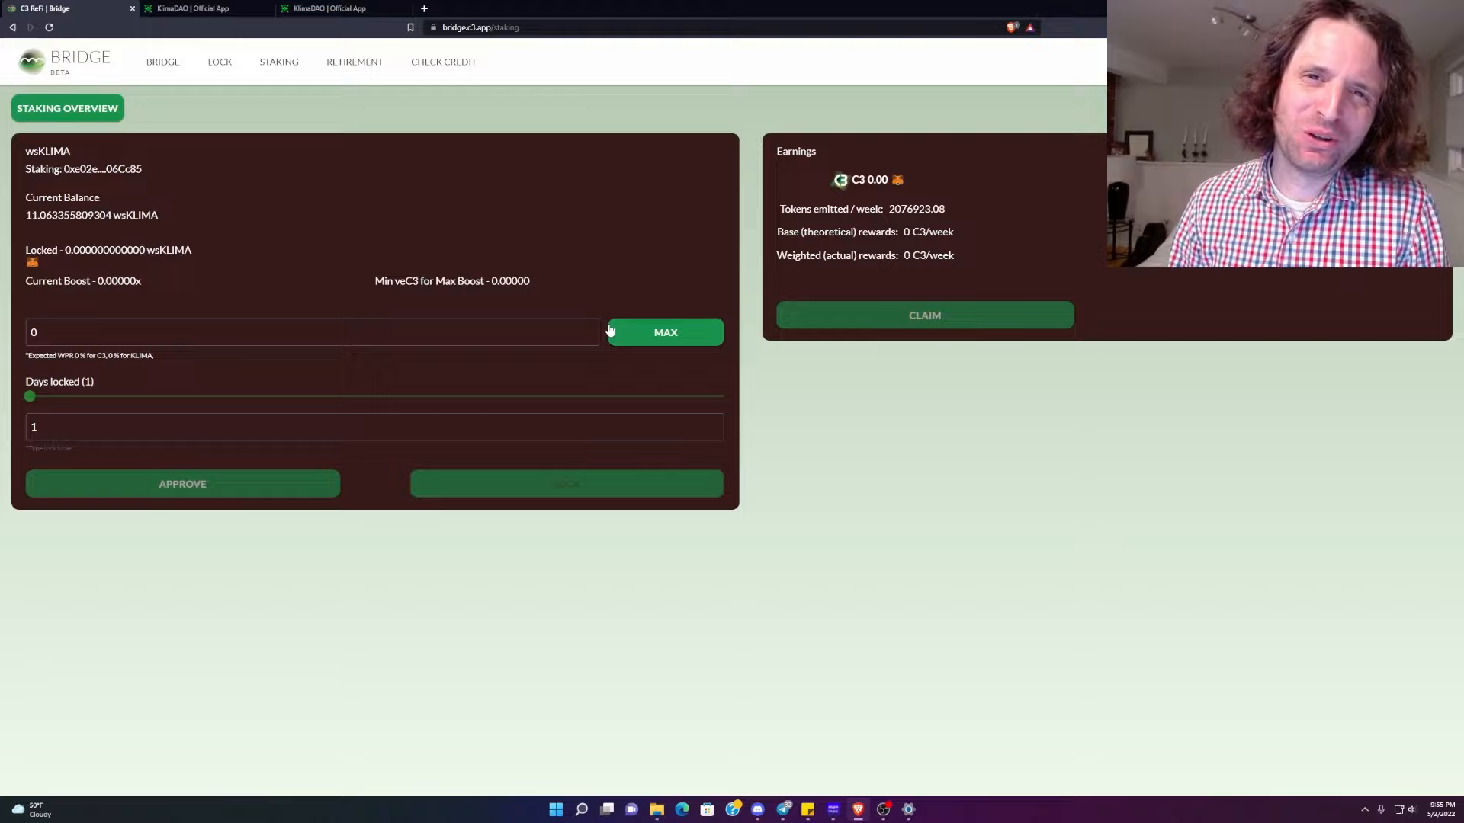
mouse_move(619, 330)
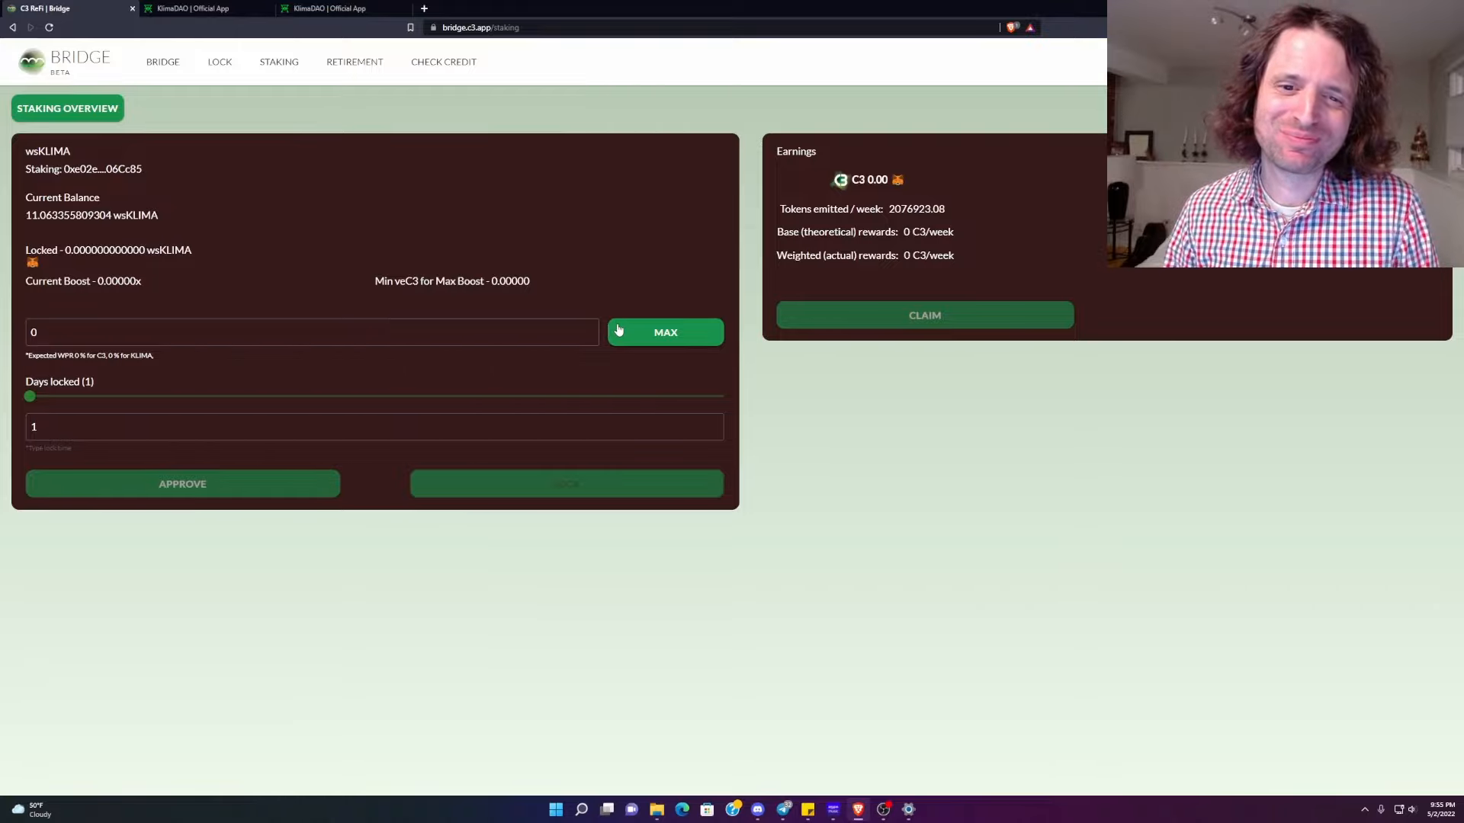
Fill the amount with the full wsKLIMA balance via MAX and slide Days locked to 365
click(665, 332)
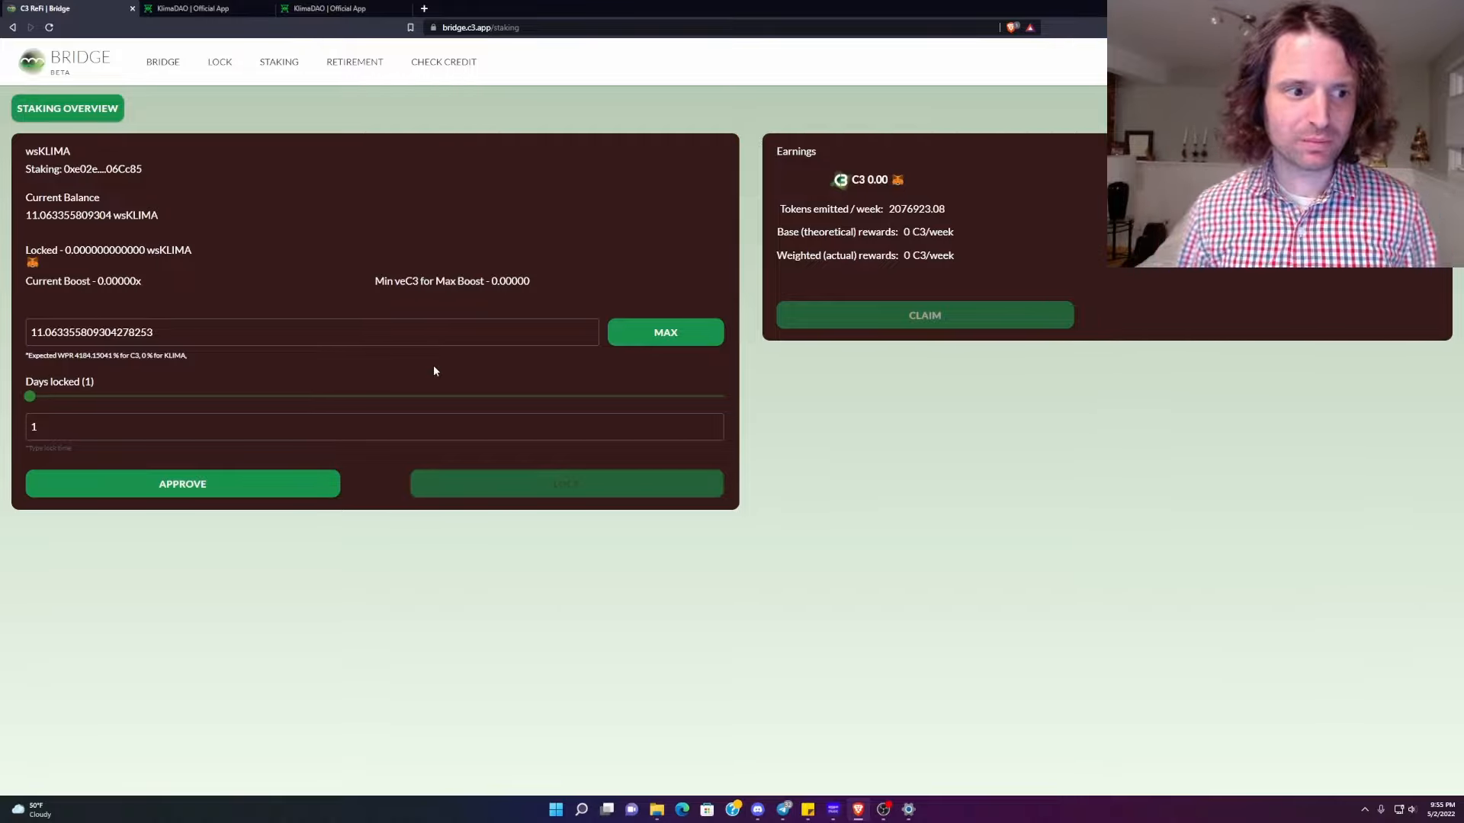
drag(30, 396, 722, 396)
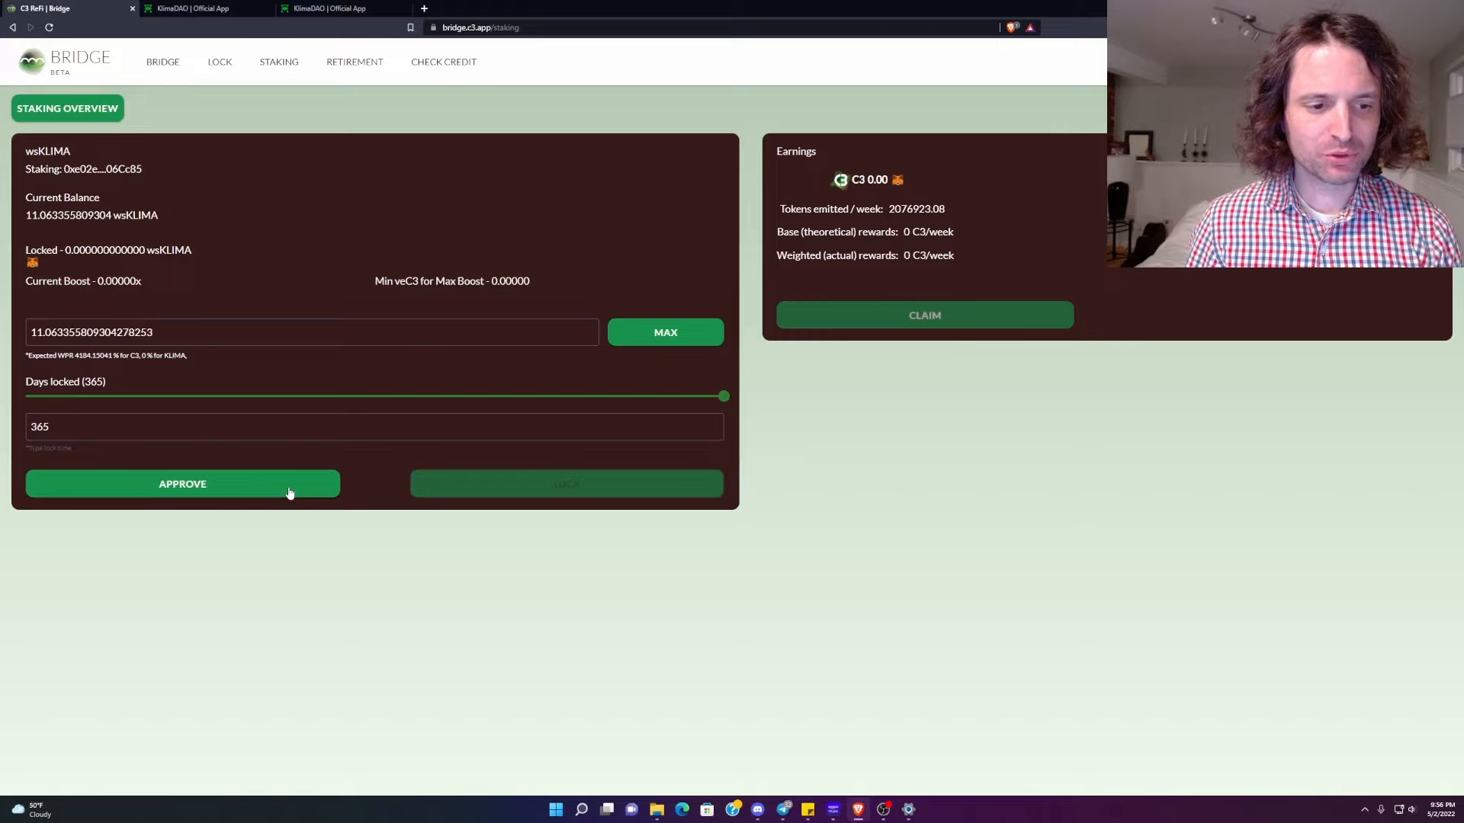
Approve the wsKLIMA spend, sending the approval transaction to the Trezor wallet
click(183, 484)
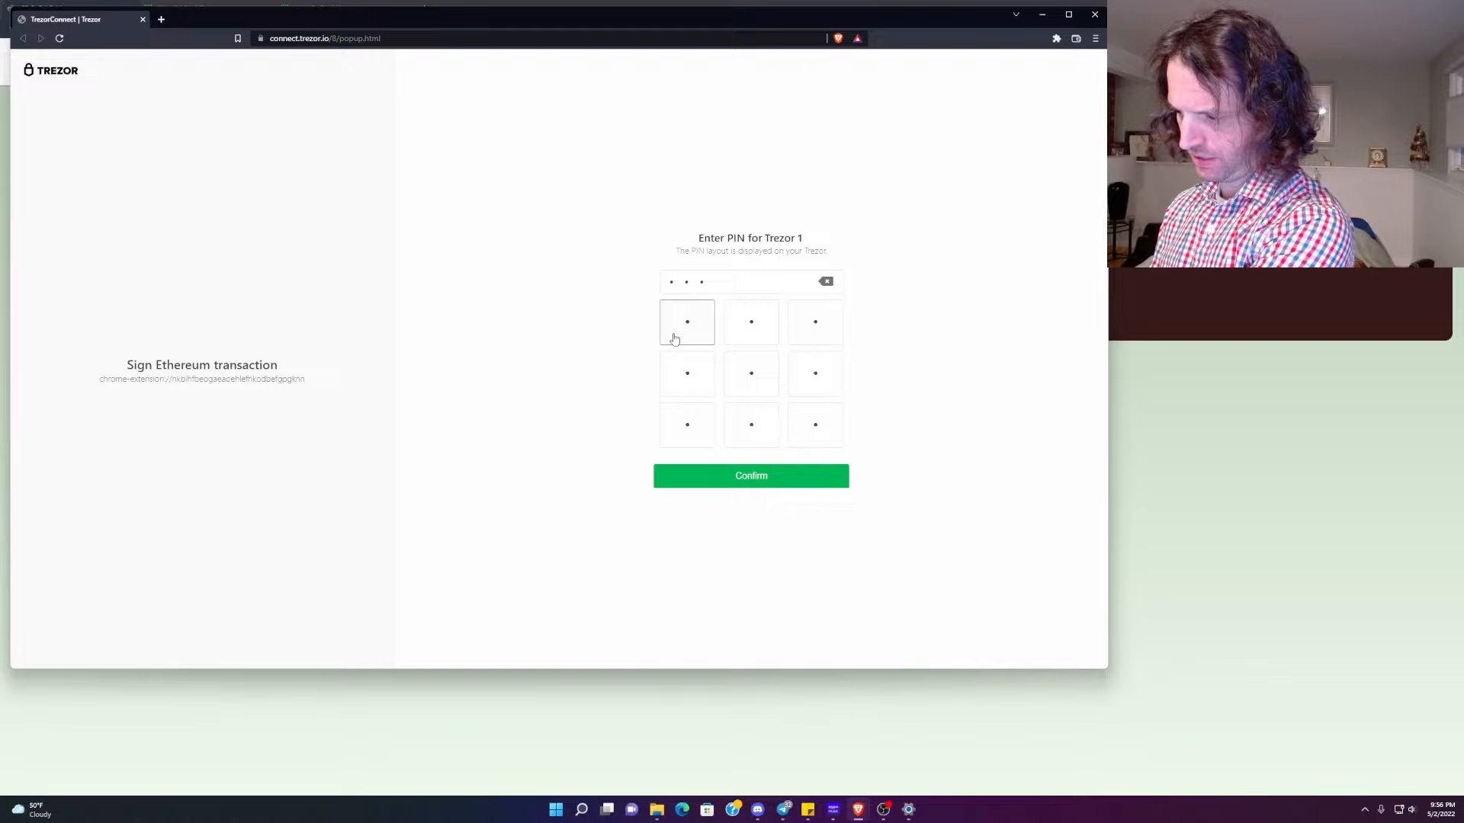
Enter the Trezor PIN on the matrix and confirm to sign the approval transaction
click(686, 374)
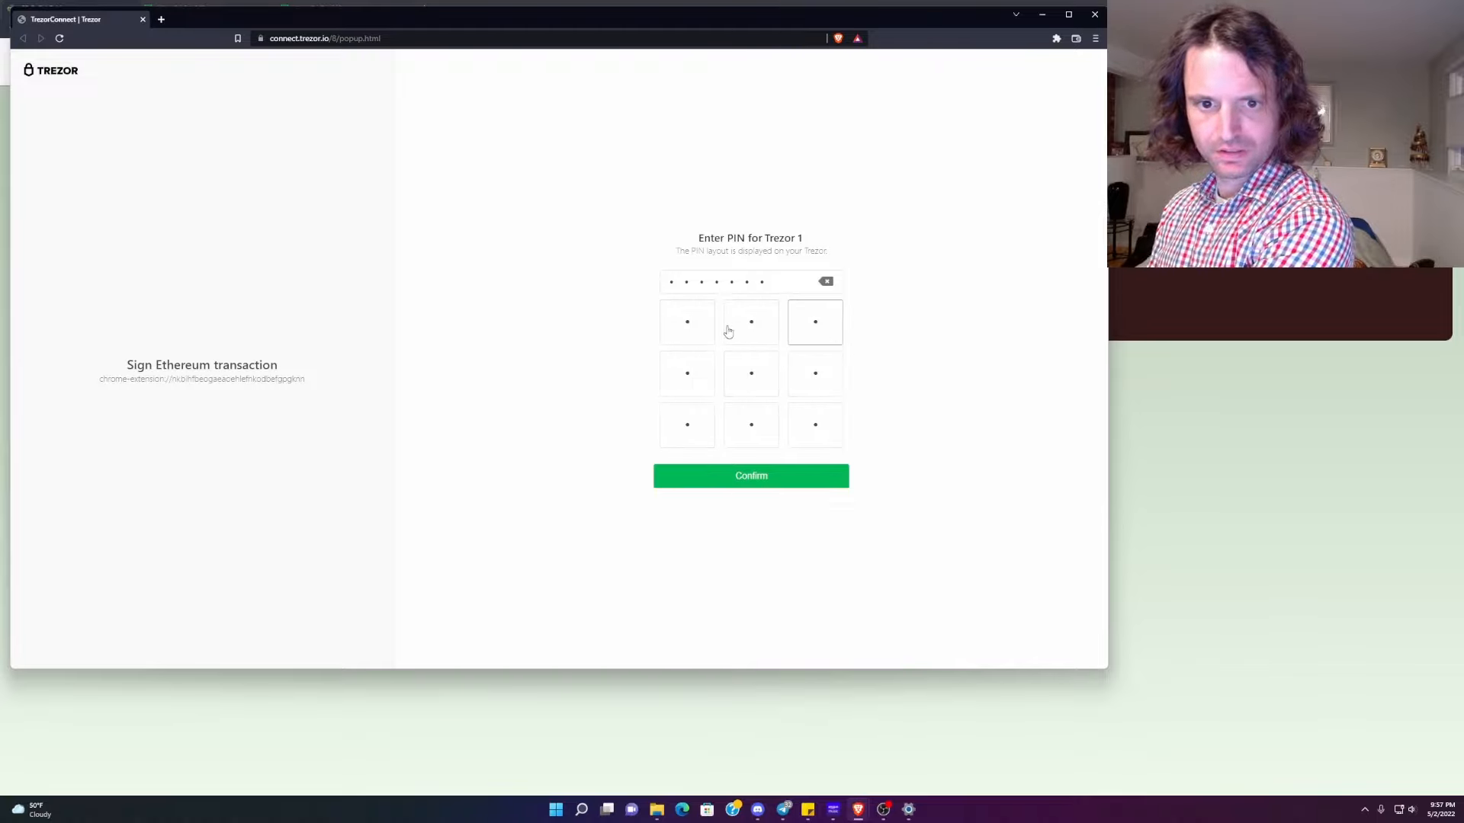
click(750, 476)
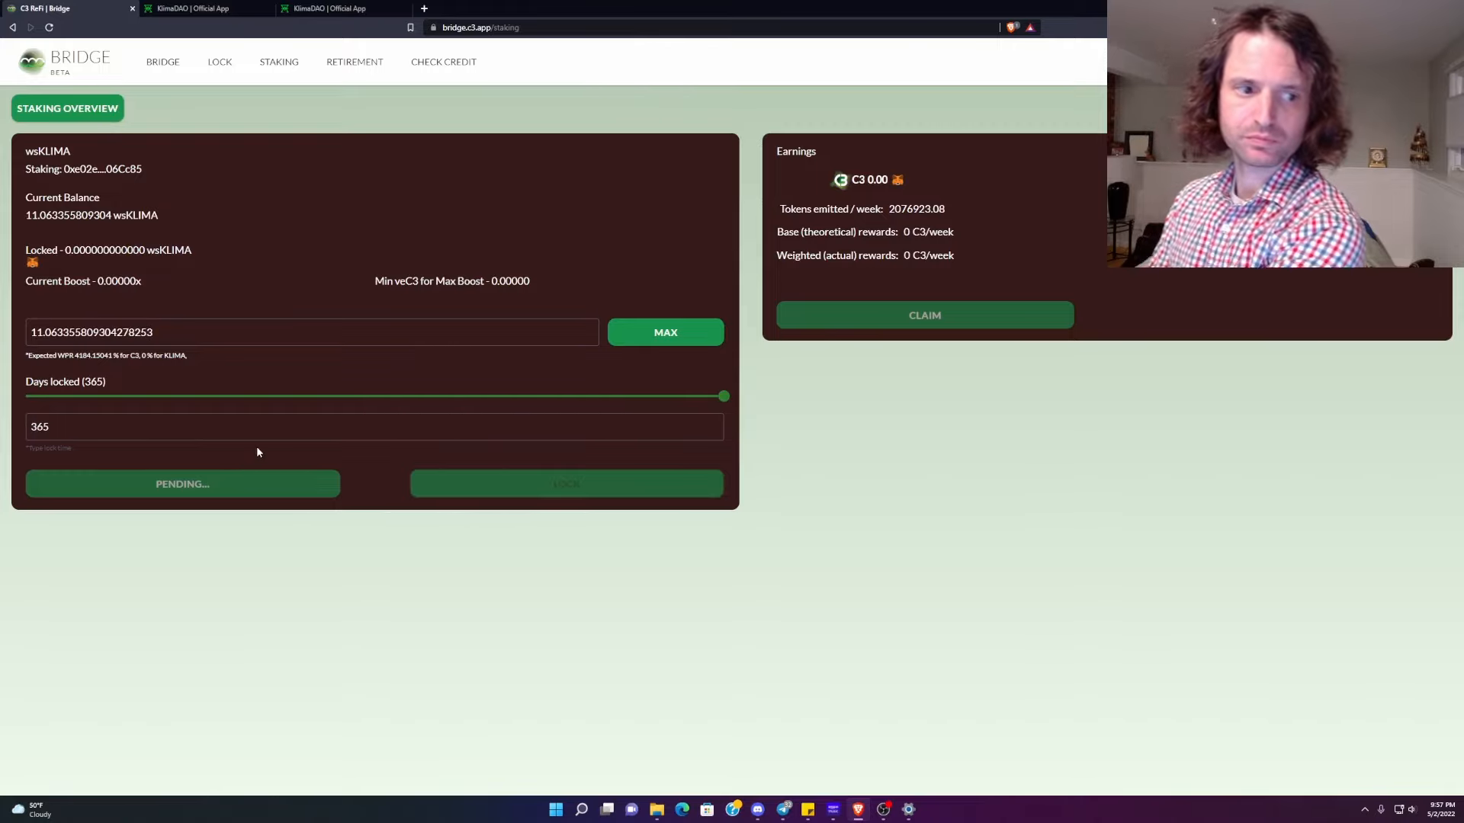
mouse_move(296, 448)
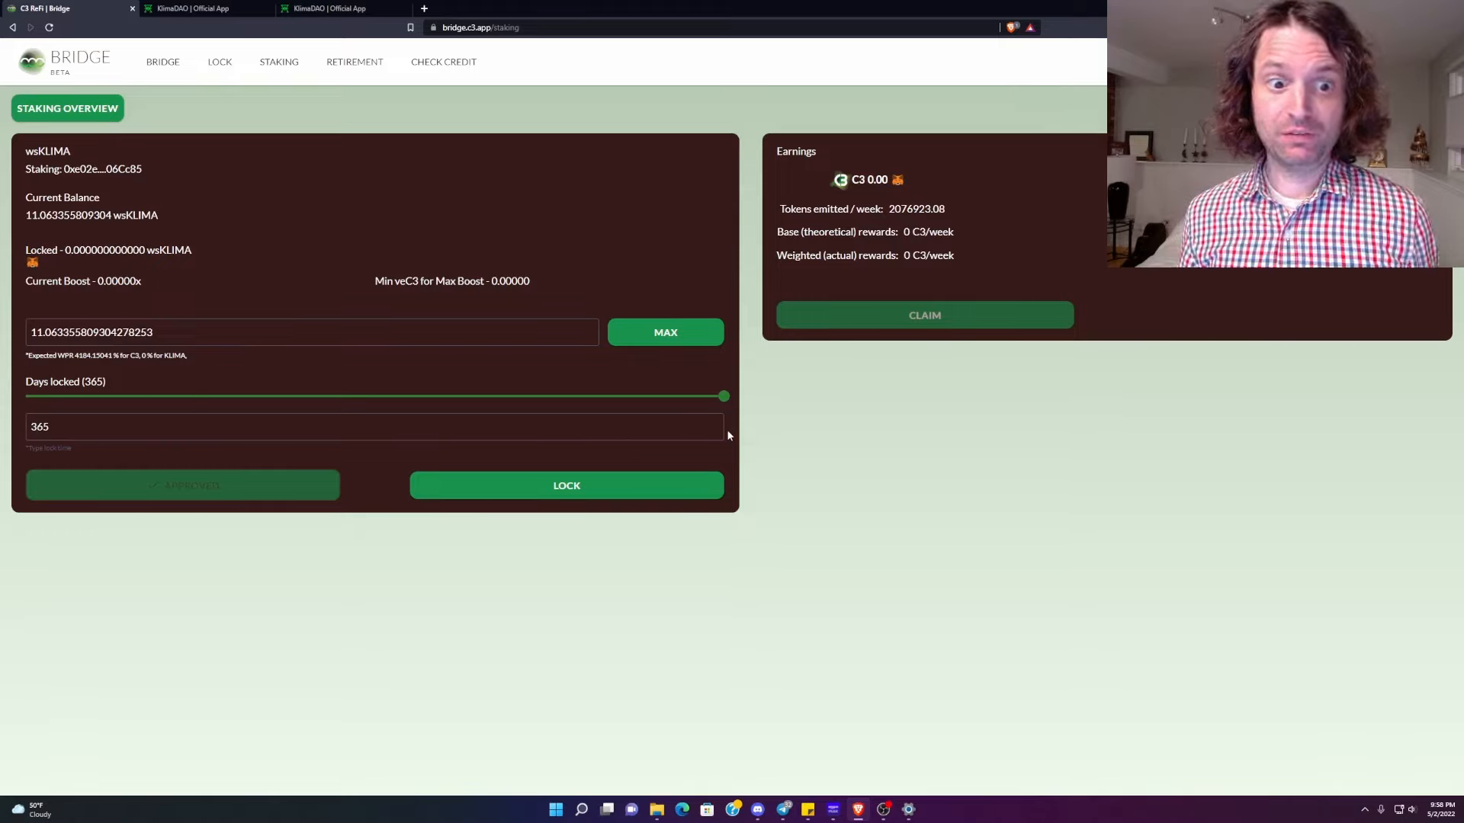
Lock the full wsKLIMA balance for 365 days, producing the Staked panel and C3 rewards
click(566, 485)
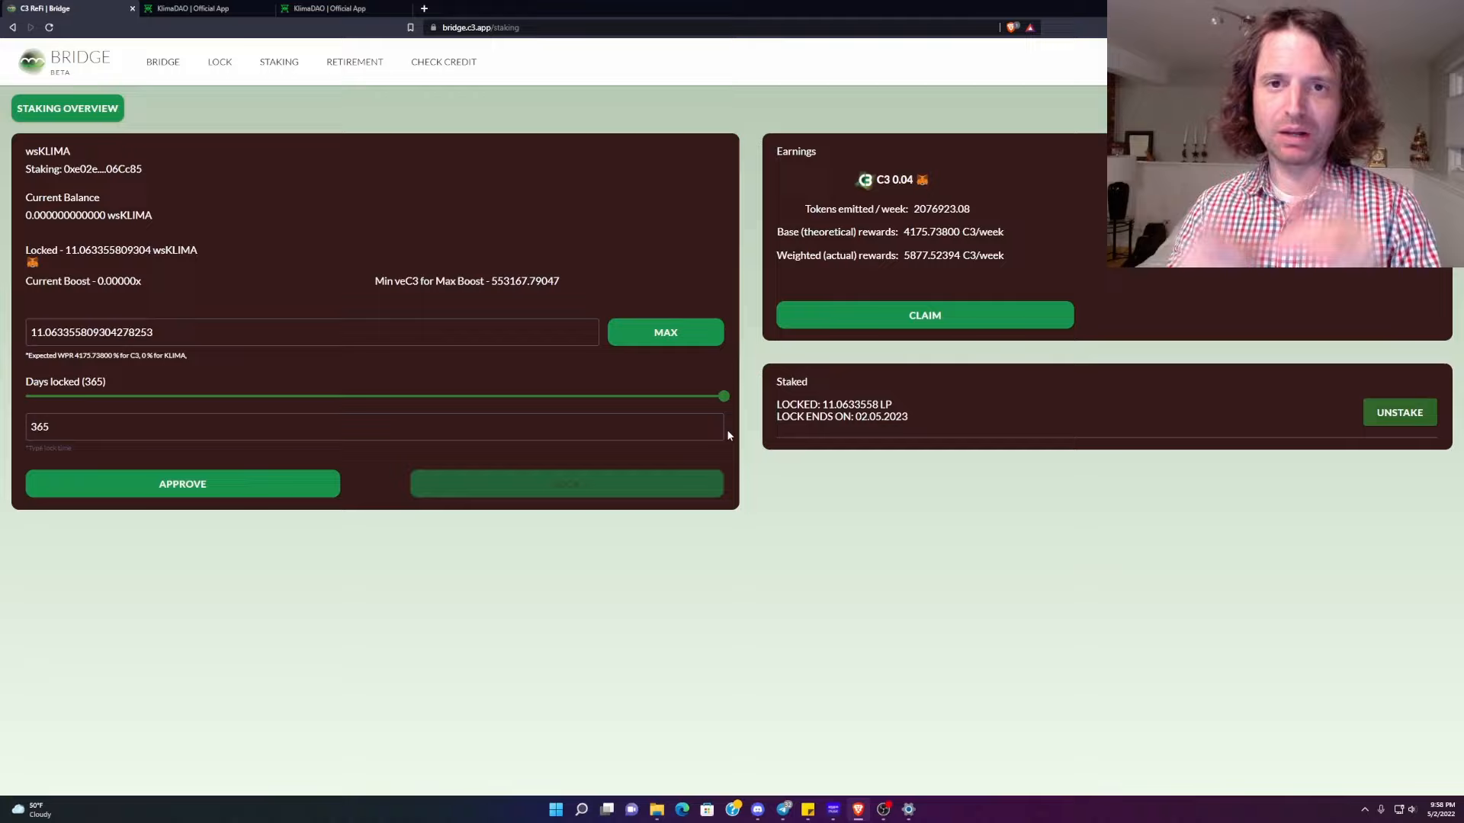